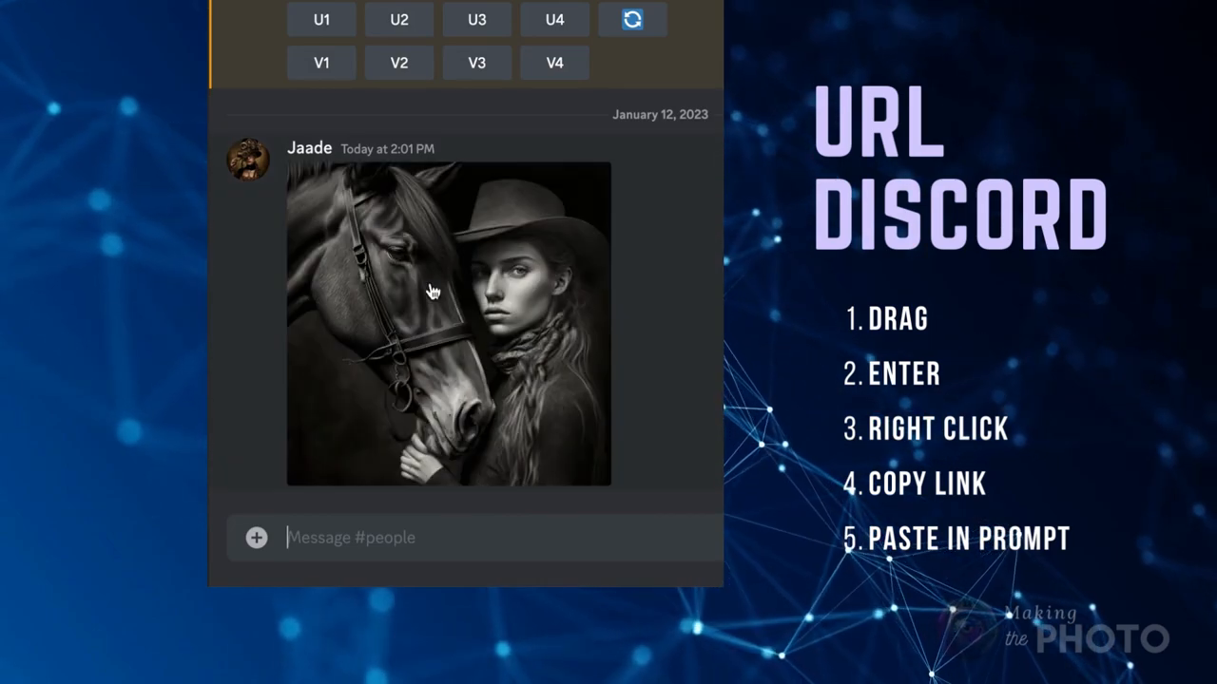
Step: Copy the horse-and-woman image from its right-click menu
right_click(433, 291)
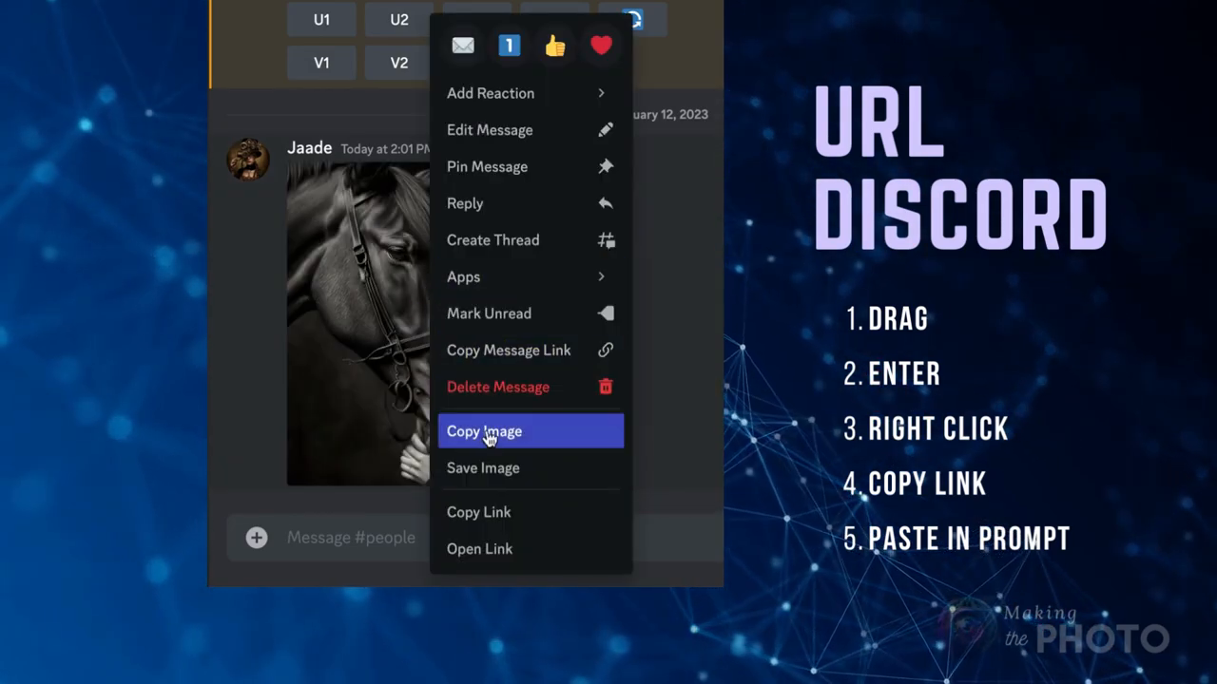
click(483, 431)
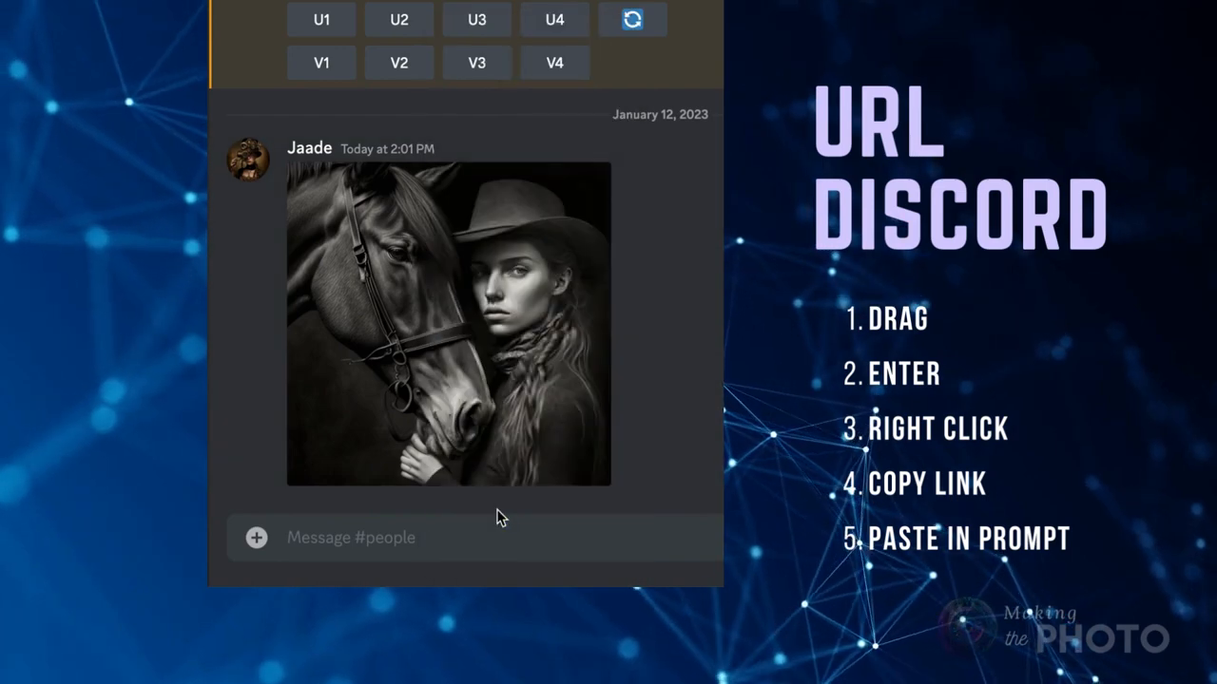
text(/im)
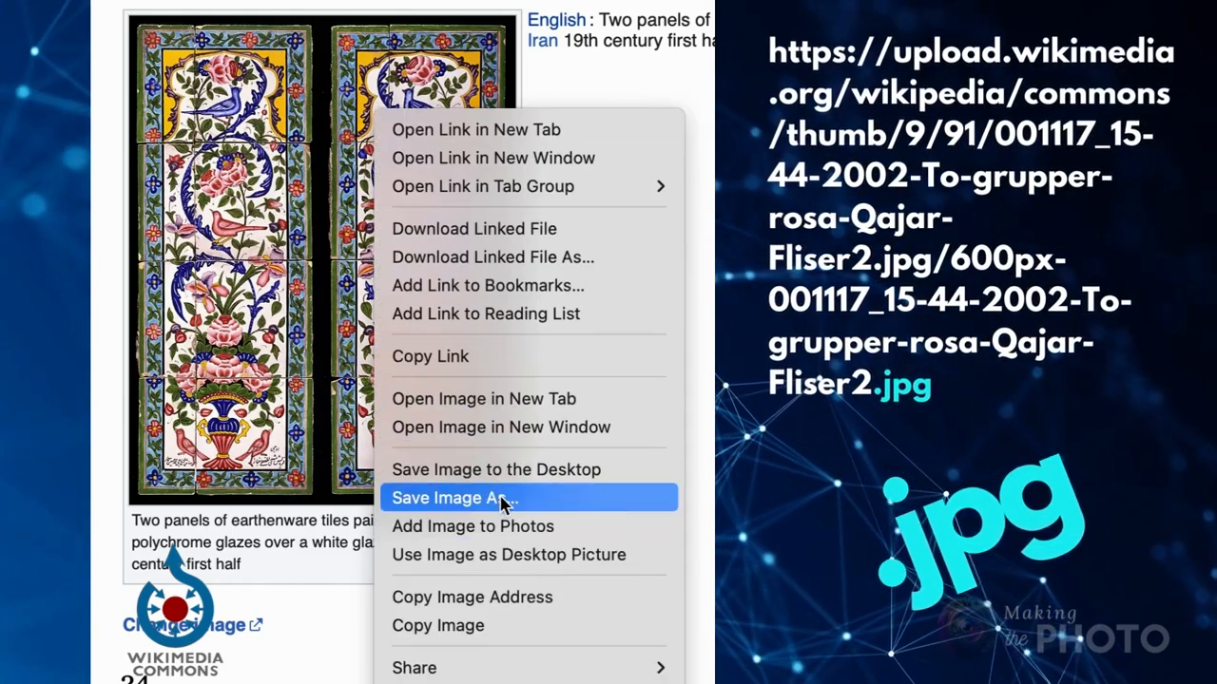
mouse_move(471, 597)
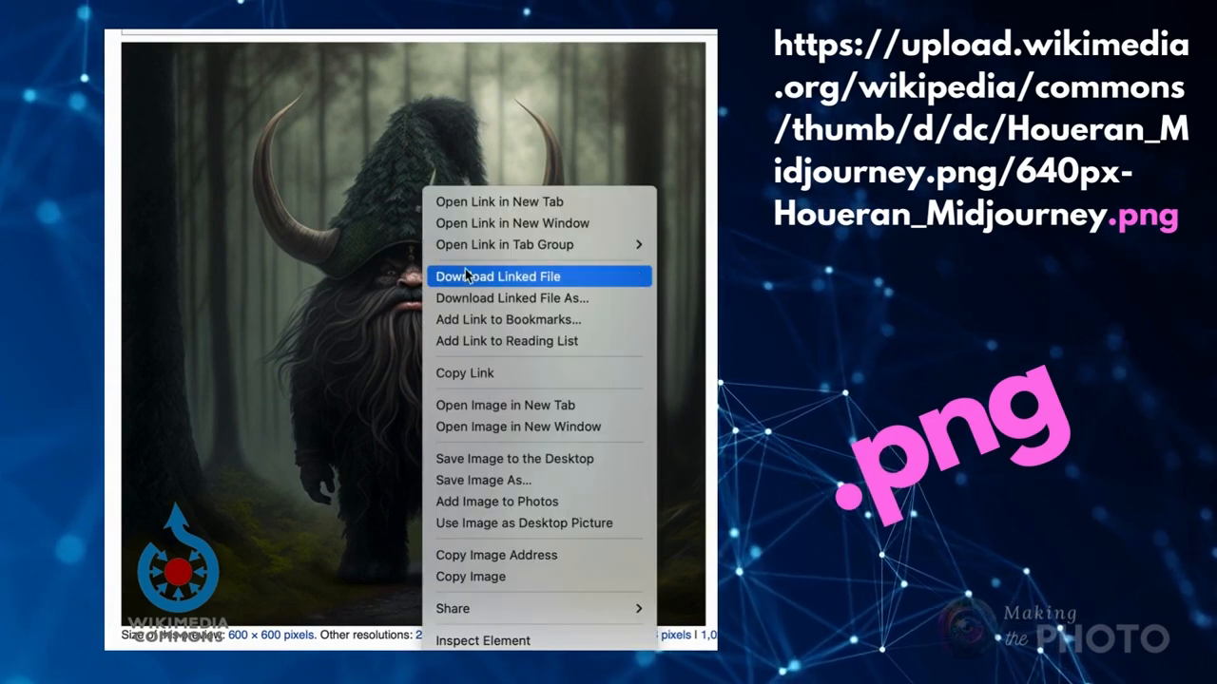
mouse_move(495, 555)
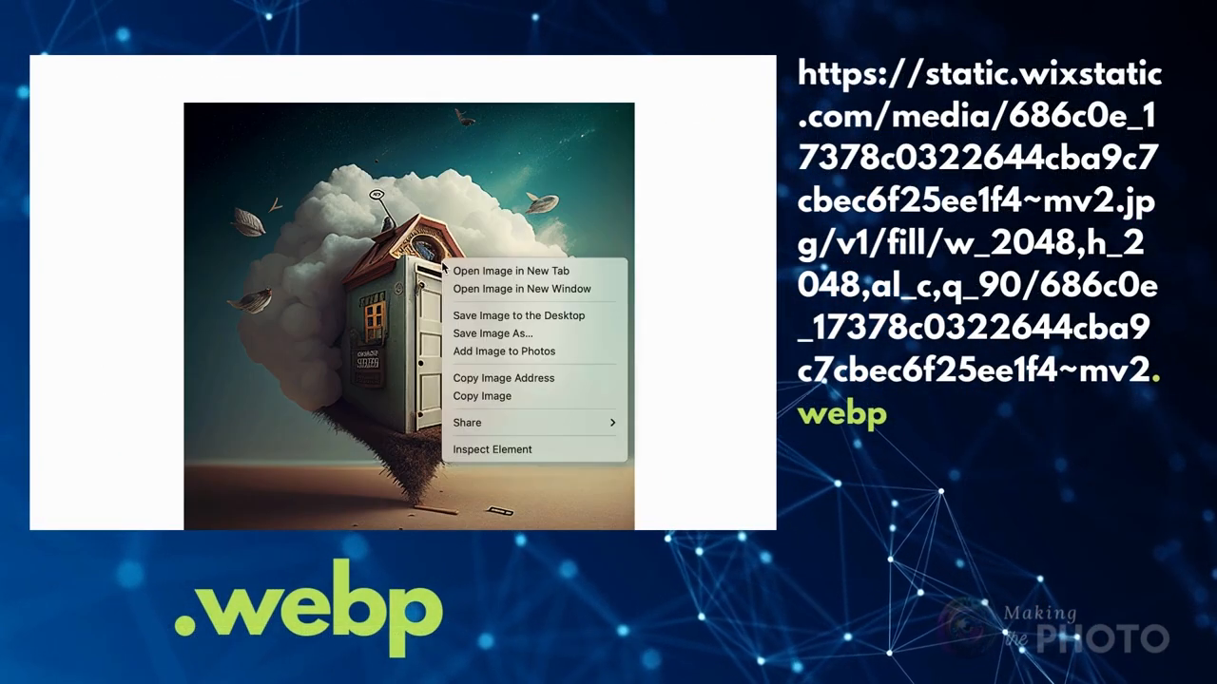
mouse_move(502, 377)
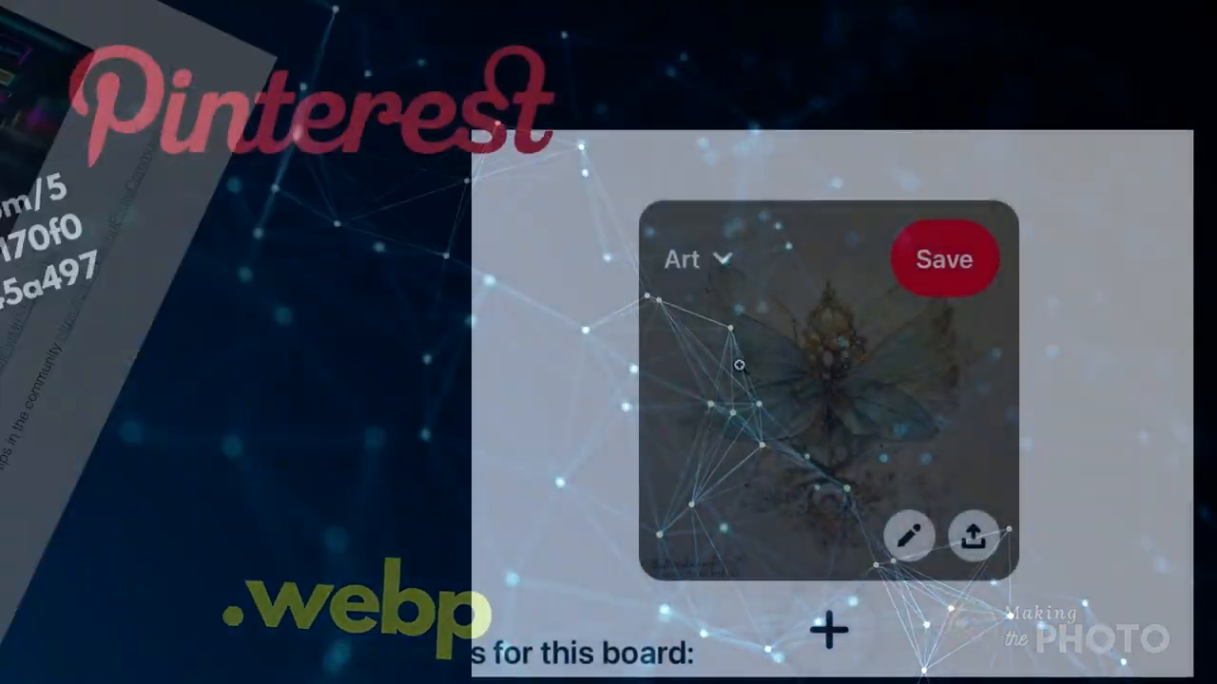
Step: Open the context menus for the Pinterest artwork and the imb.1400 image file
right_click(742, 380)
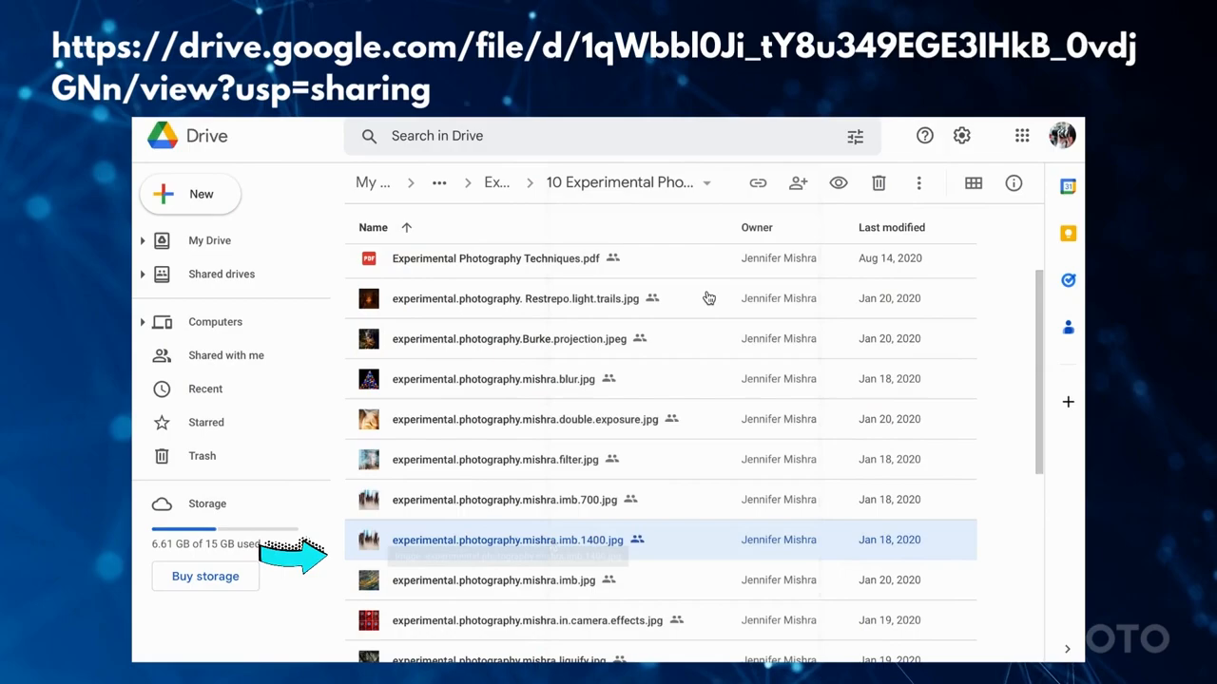
right_click(509, 540)
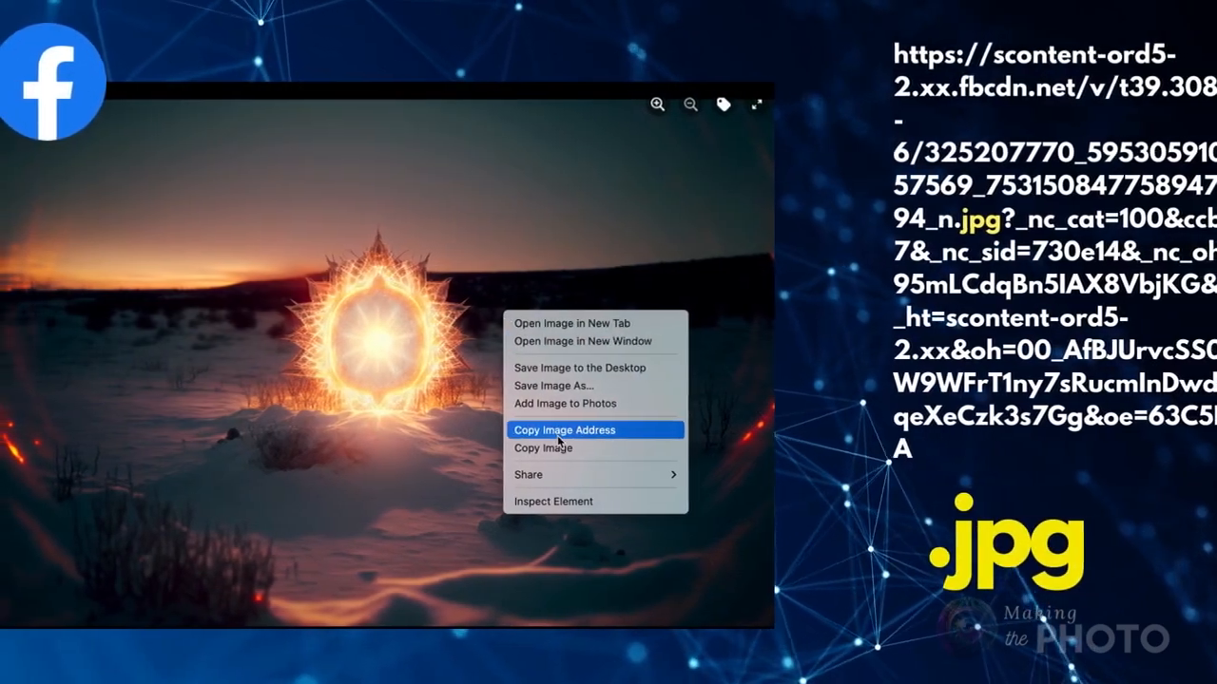
Step: Copy the image address of the glowing orb in the snowy landscape
click(564, 430)
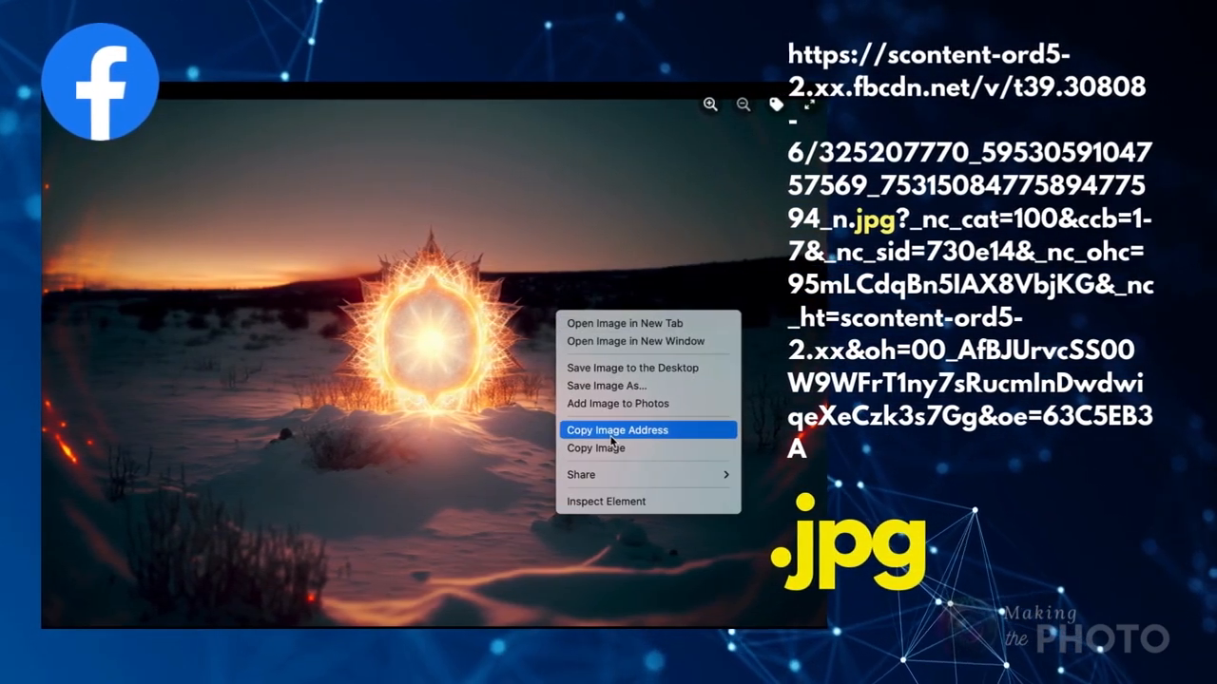
click(617, 429)
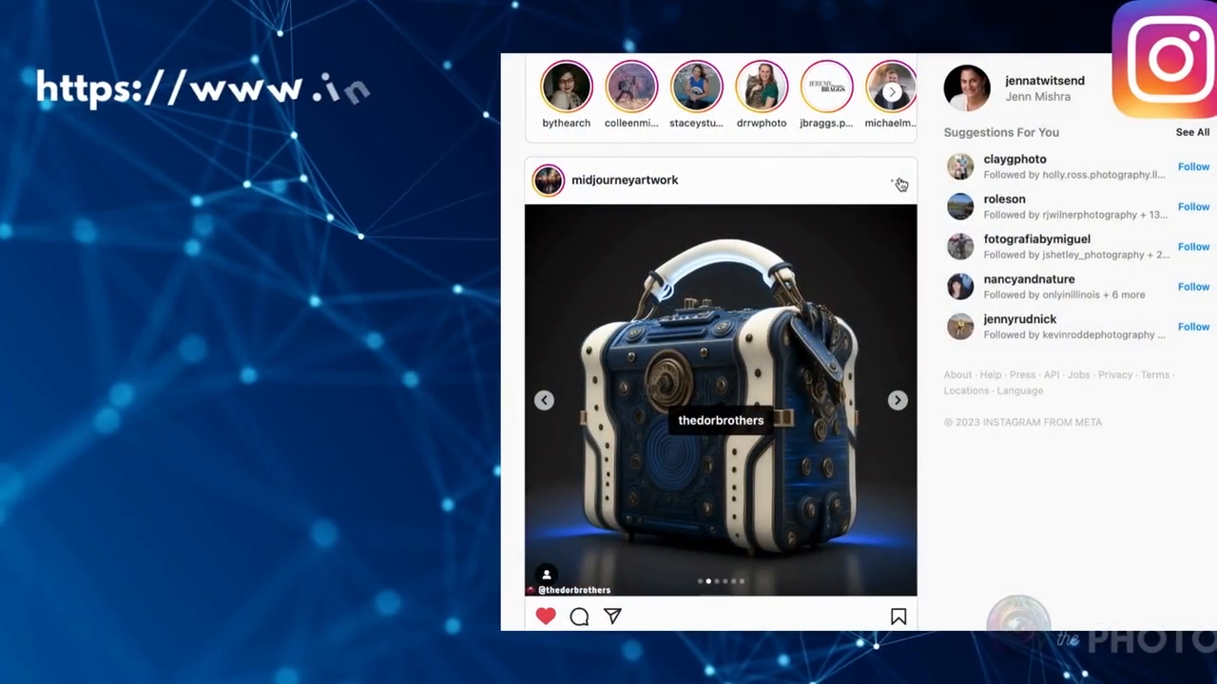
Step: Copy the link to the midjourneyartwork post of the blue-and-white handbag
click(898, 181)
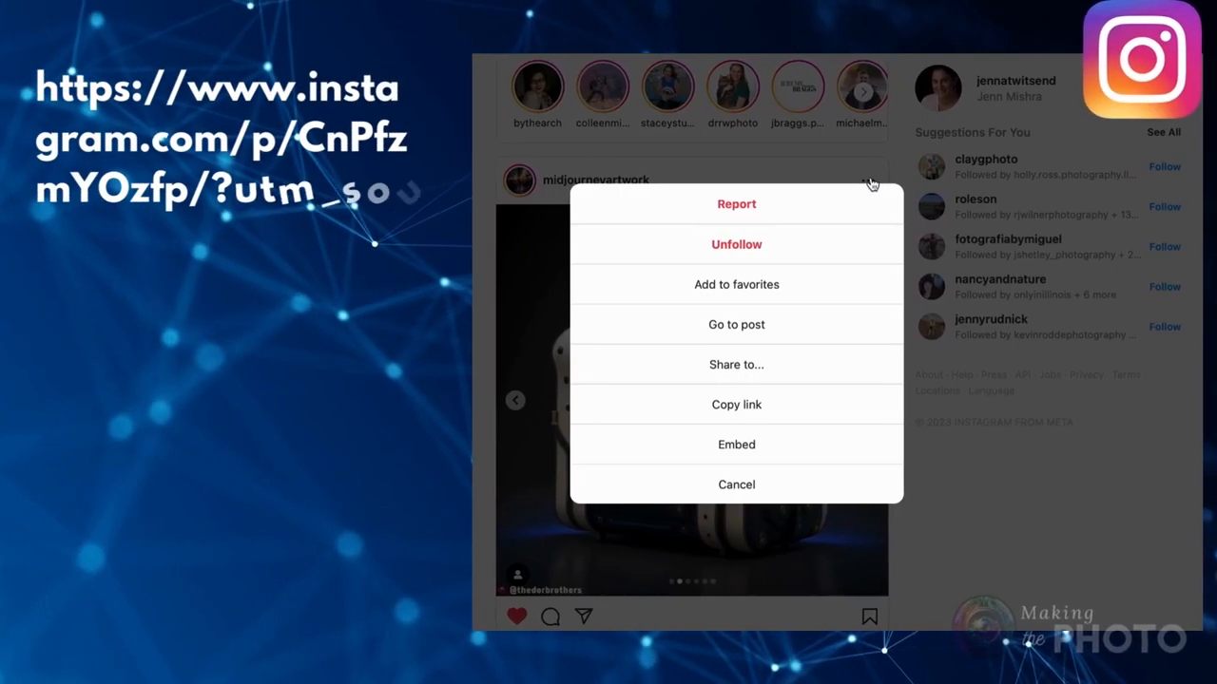
click(736, 404)
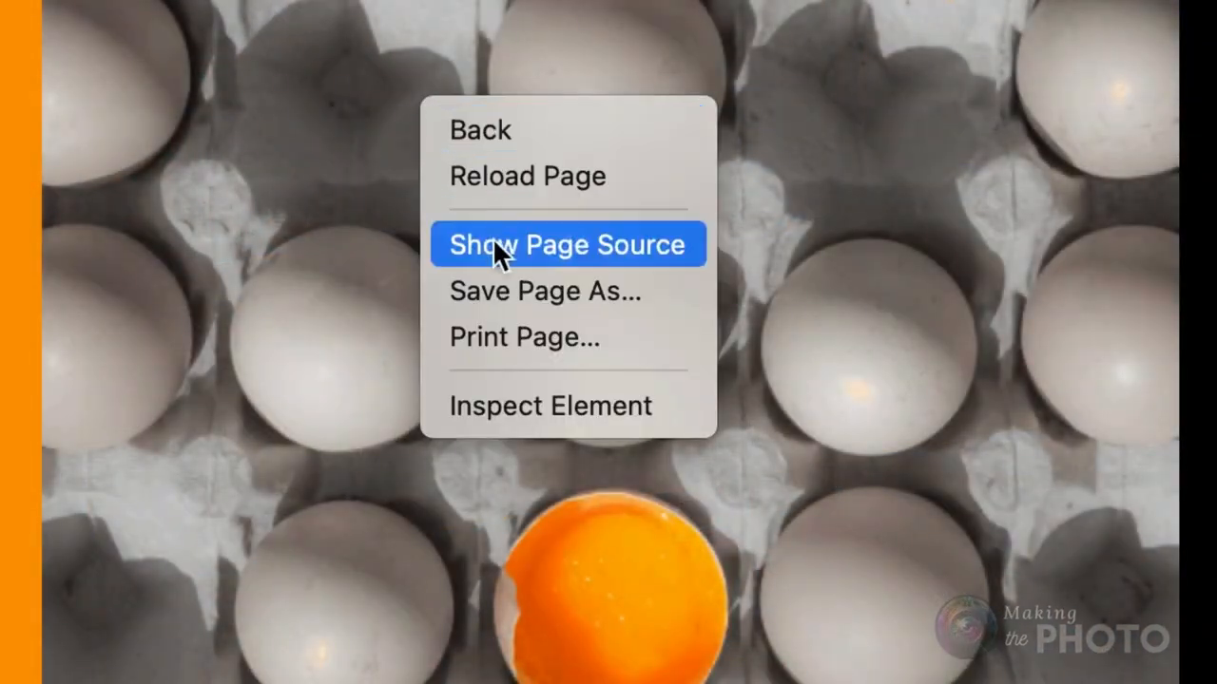
mouse_move(766, 471)
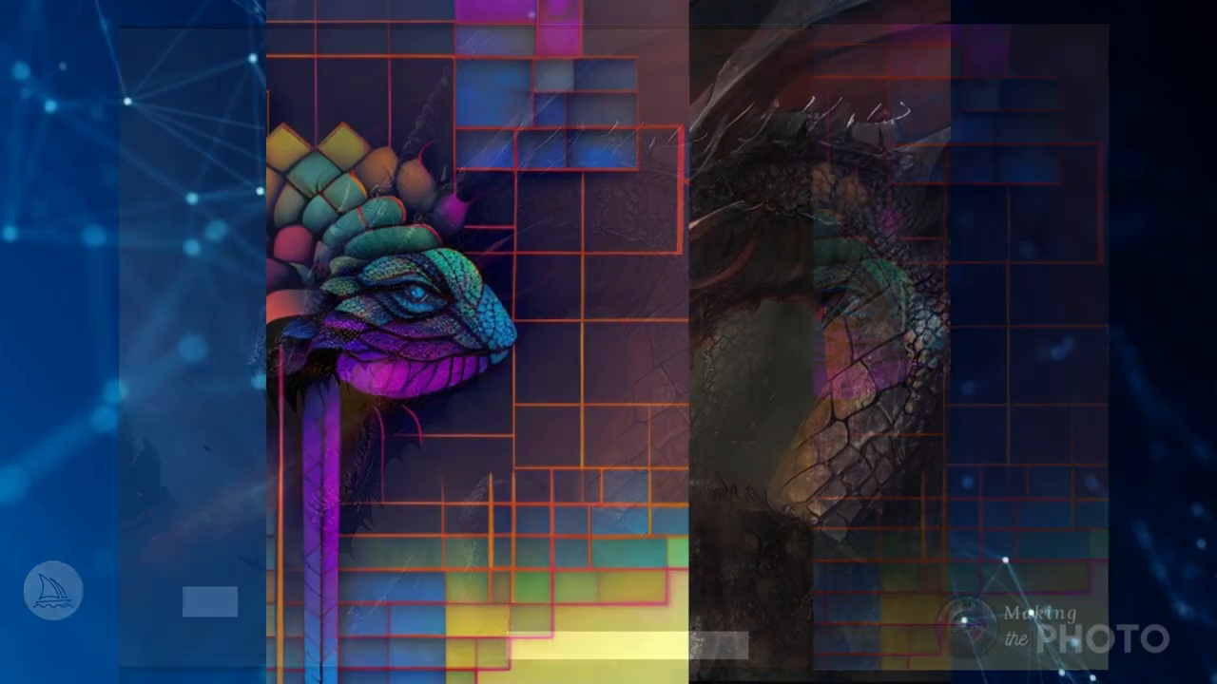
Step: Type a slash in the Discord message box to list the Midjourney bot commands
text(/)
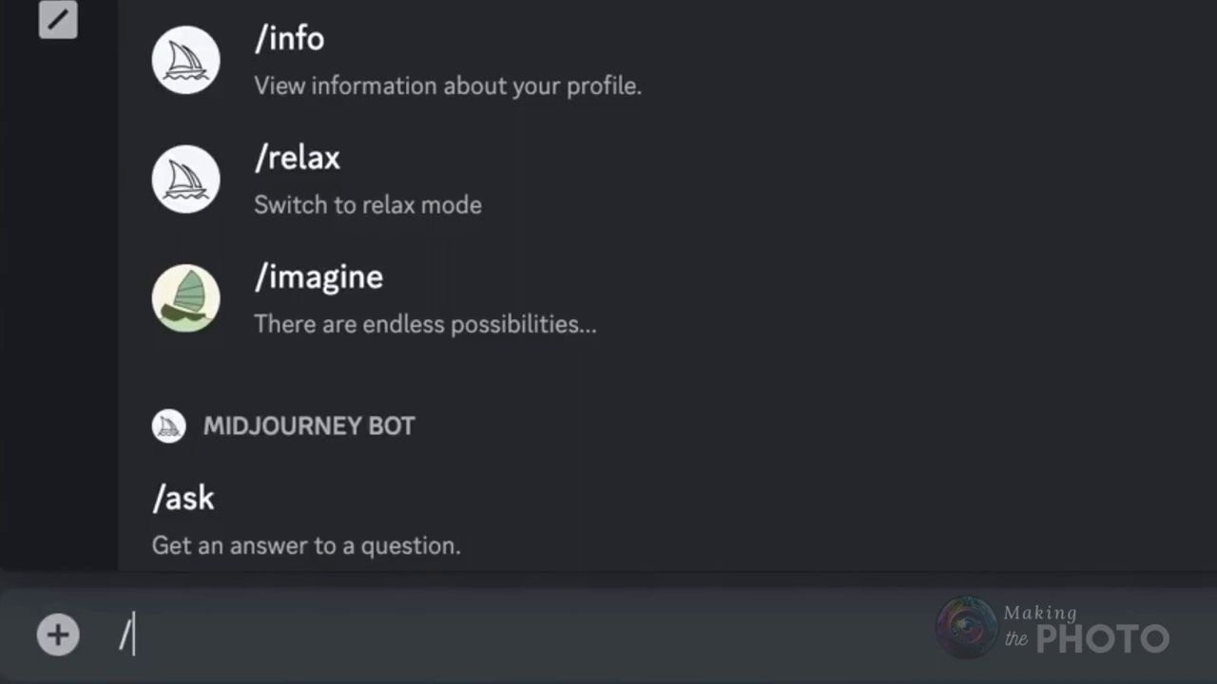
Step: Enter /blend in the message box to get the image1 and image2 upload slots
text(blend)
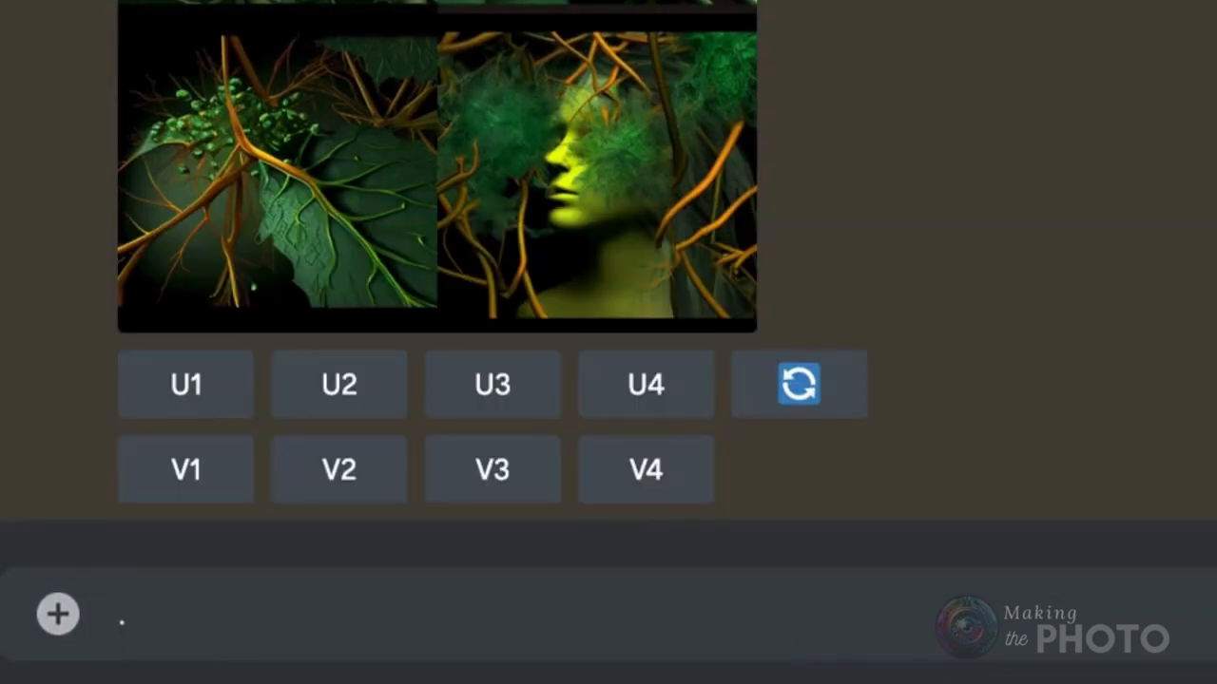
text(/)
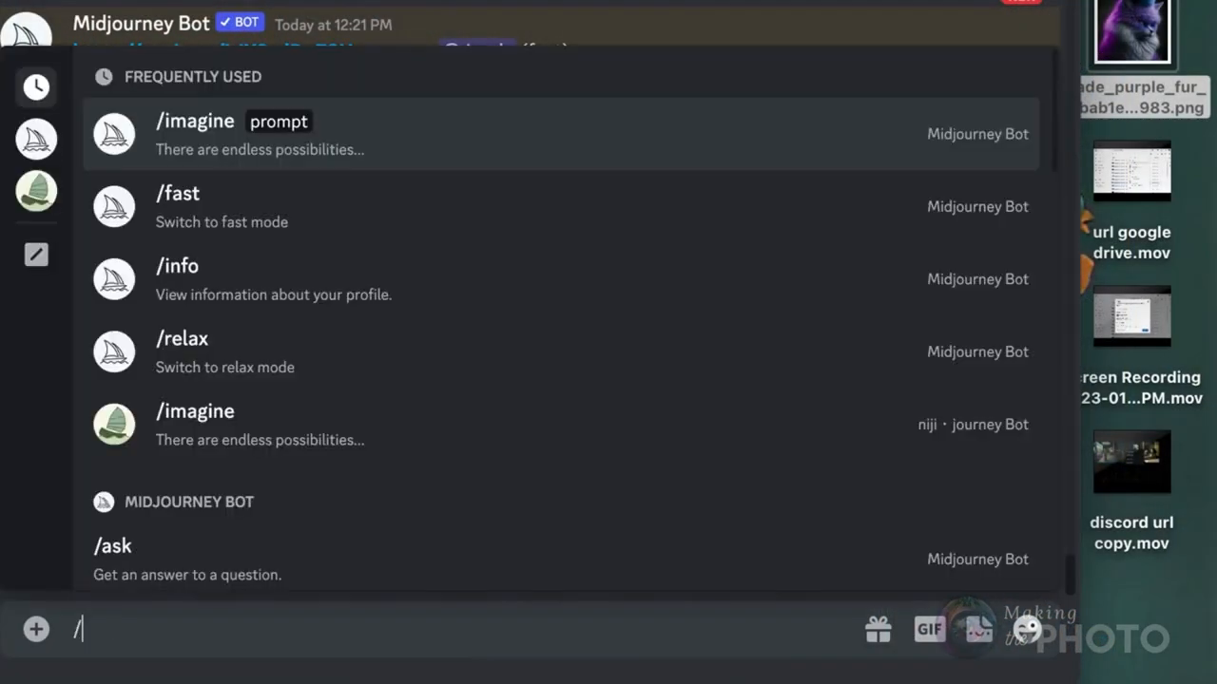
text(blend)
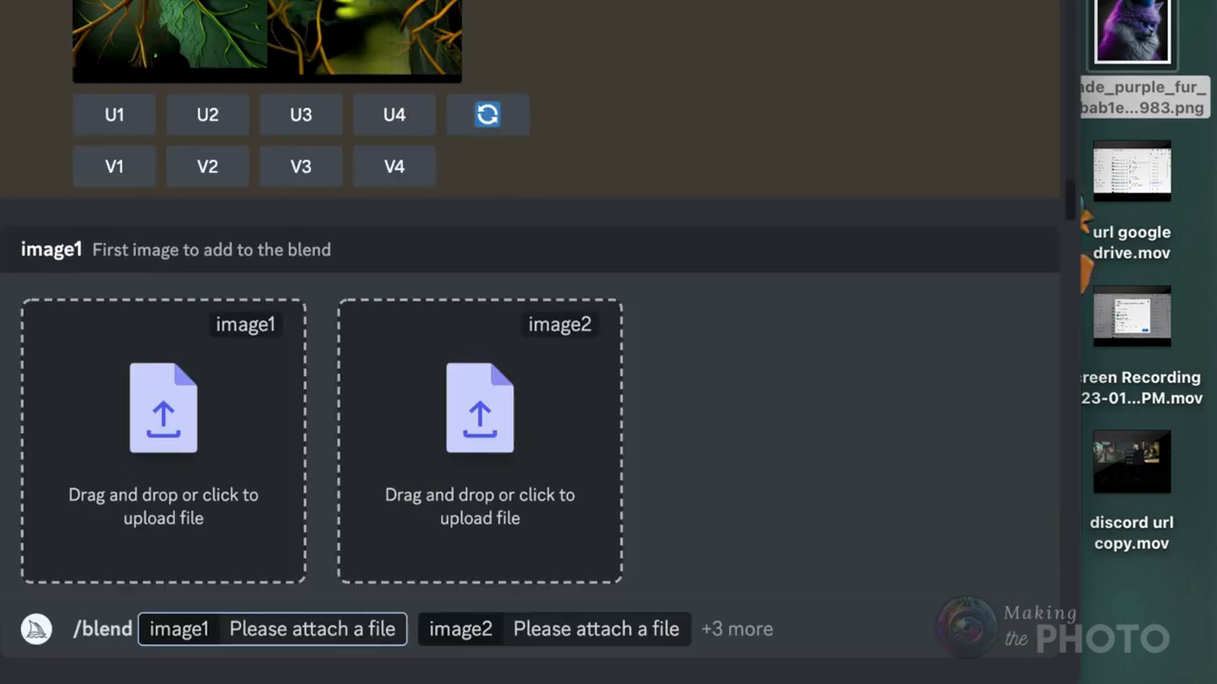
mouse_move(237, 421)
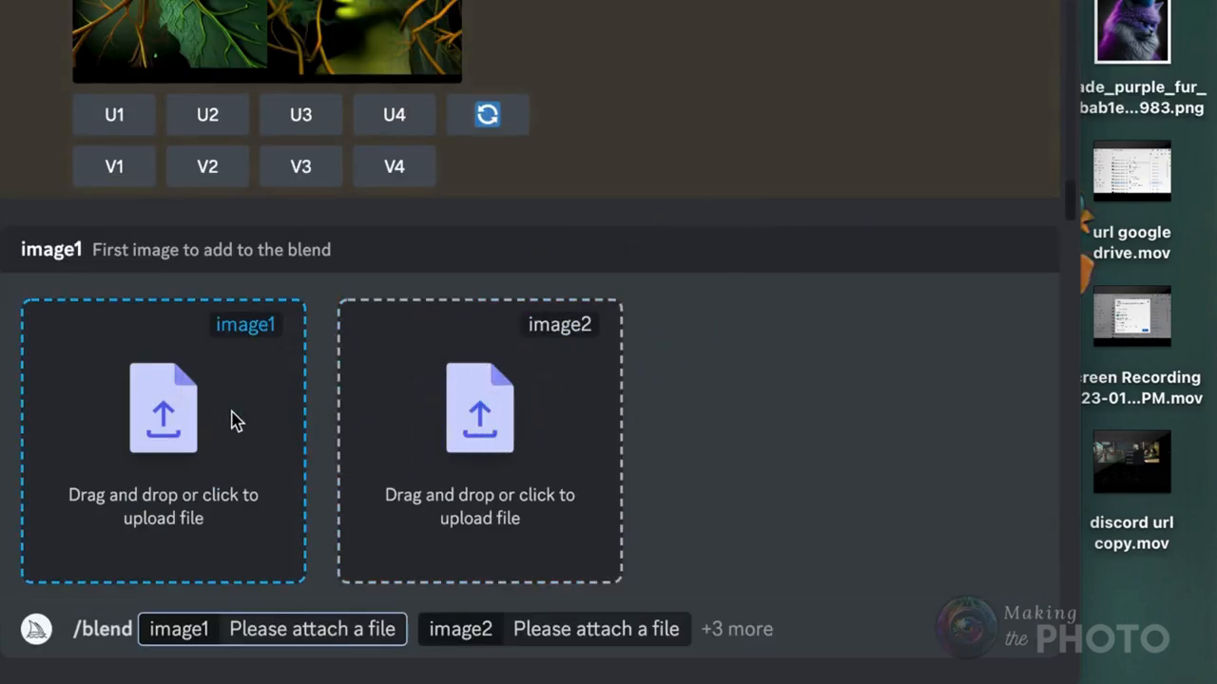